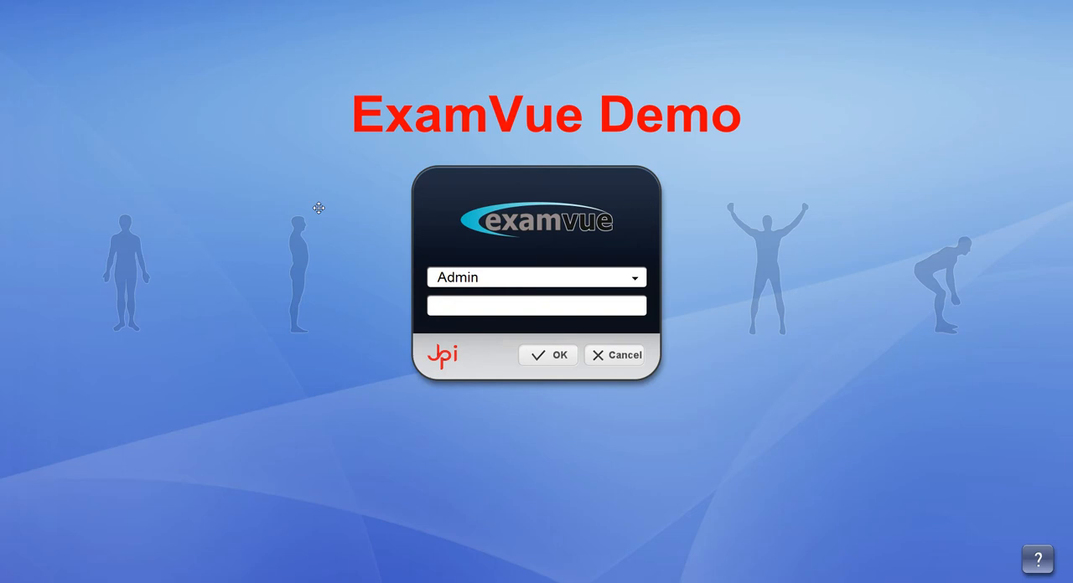
Step: Log in as the Admin user with its password
{"action": "left_click", "coordinate": [634, 276]}
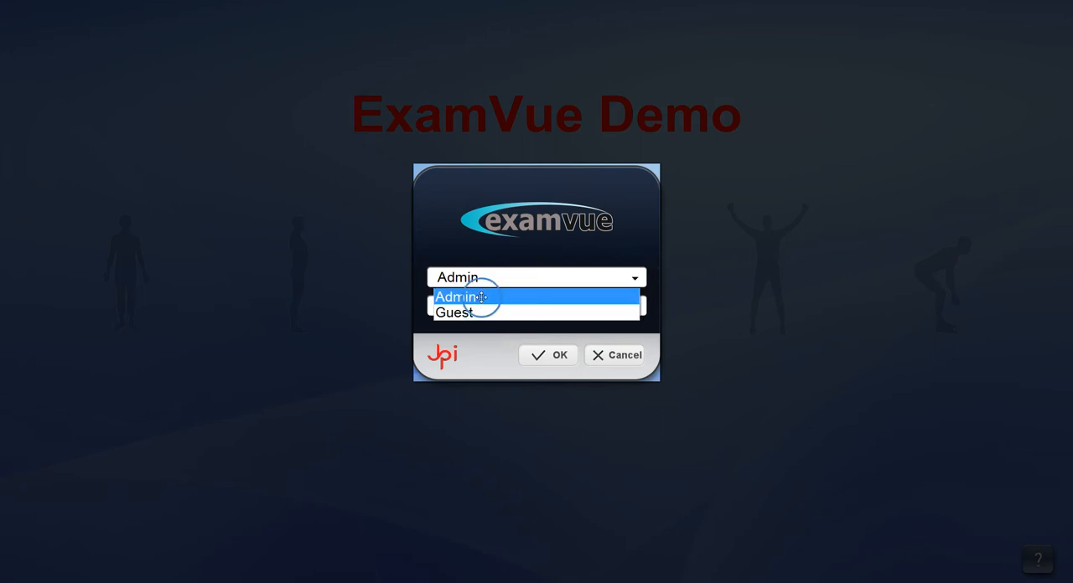
{"action": "left_click", "coordinate": [455, 299]}
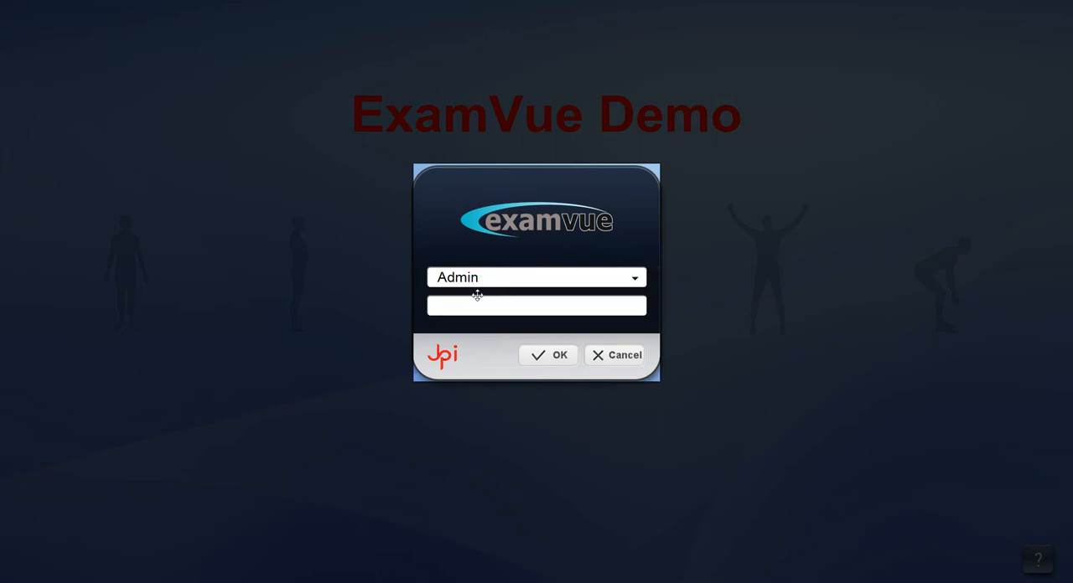
{"action": "type", "text": "•••"}
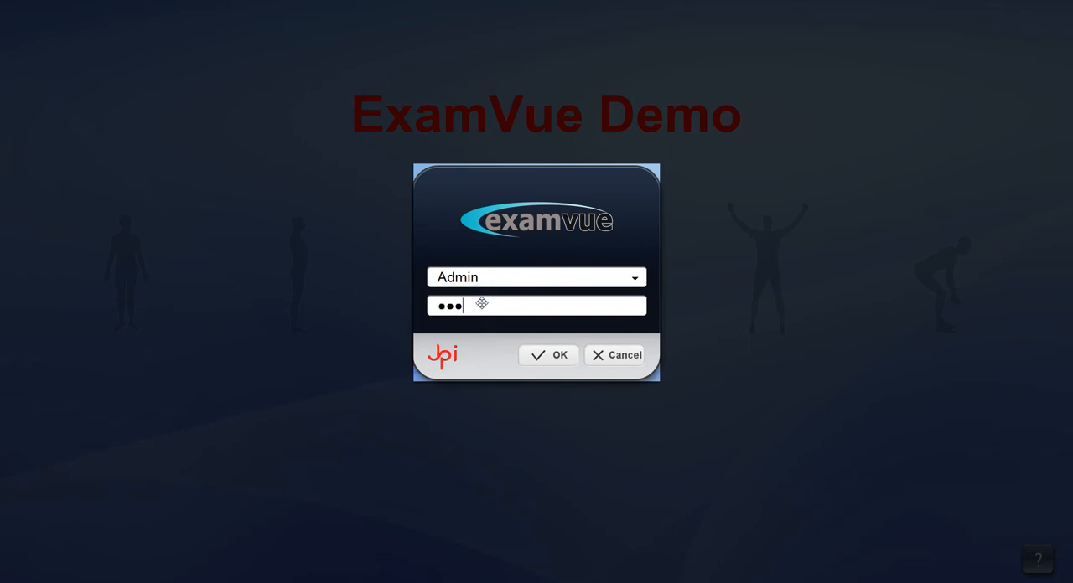
{"action": "left_click", "coordinate": [547, 356]}
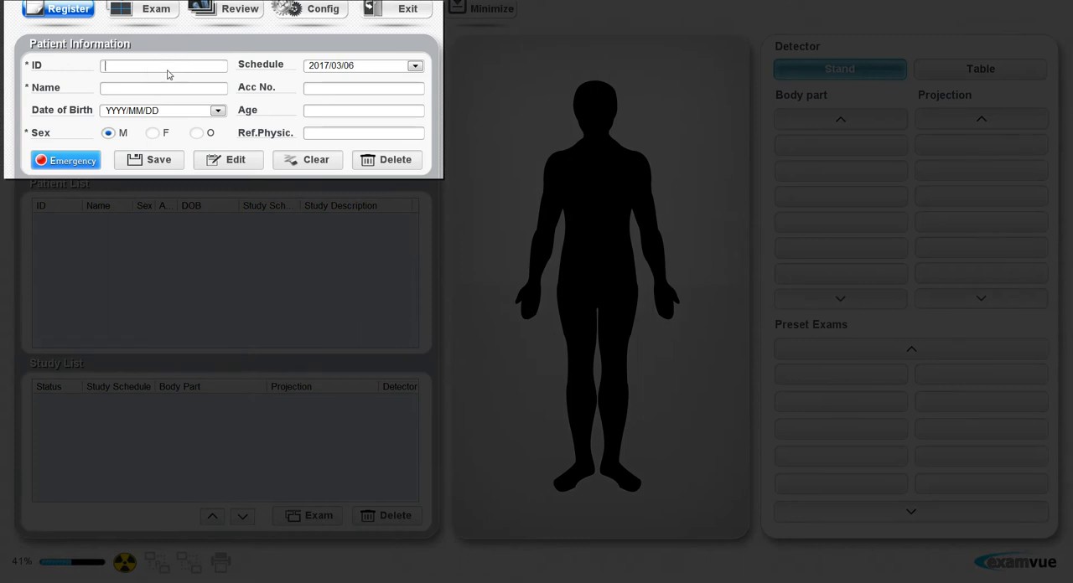
Step: Save a new patient with ID and name Demo, date of birth 2017/02/15
{"action": "type", "text": "D"}
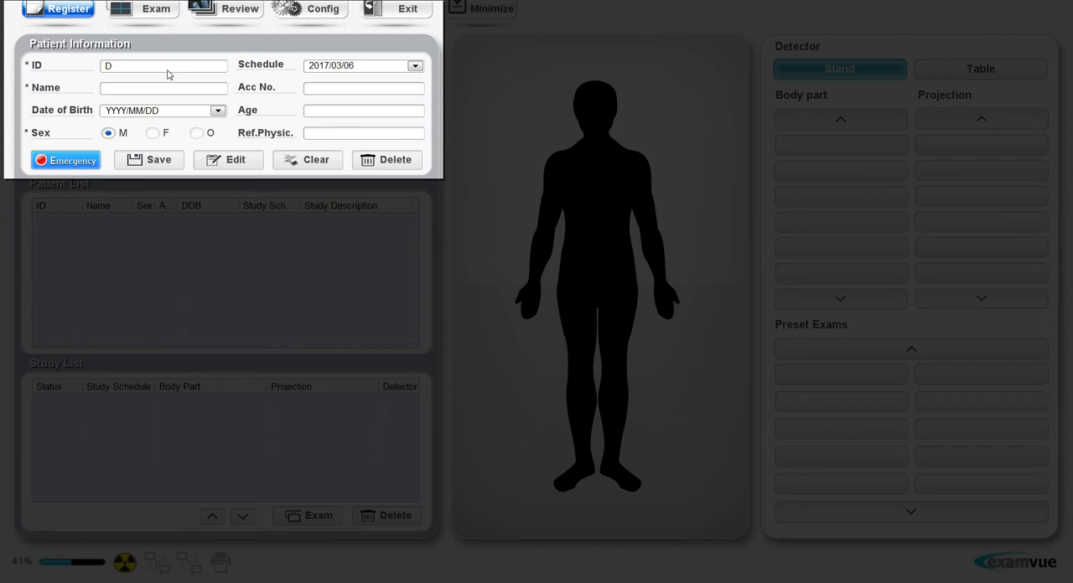
{"action": "type", "text": "emo"}
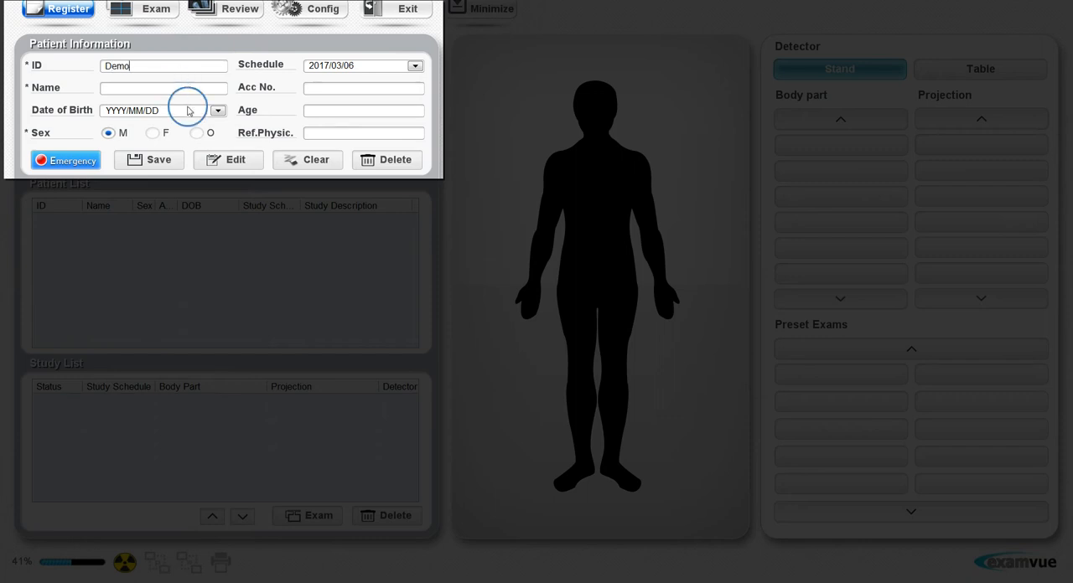
{"action": "mouse_move", "coordinate": [181, 92]}
{"action": "type", "text": "Demo"}
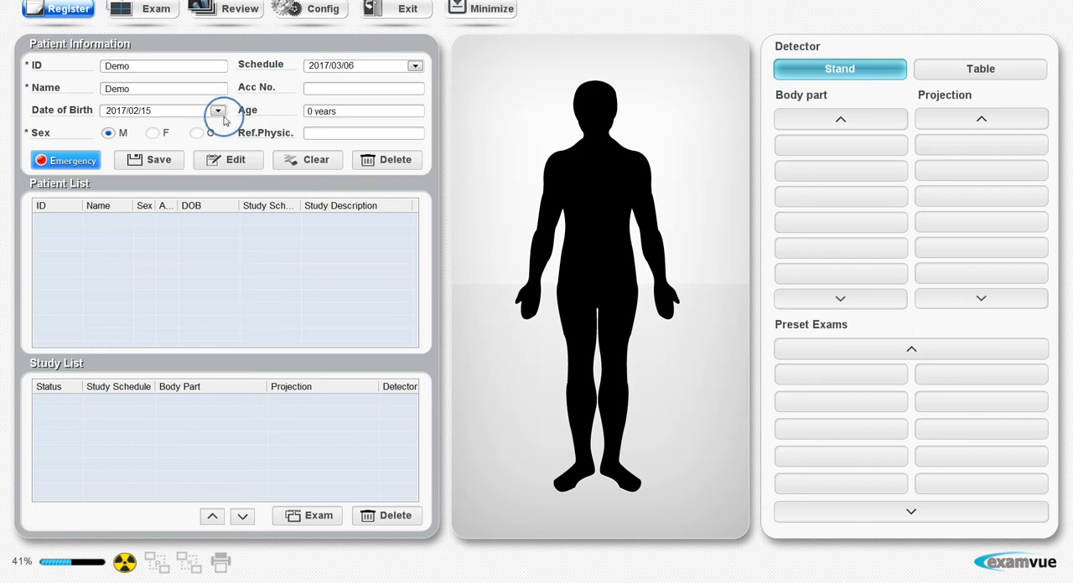
{"action": "mouse_move", "coordinate": [142, 165]}
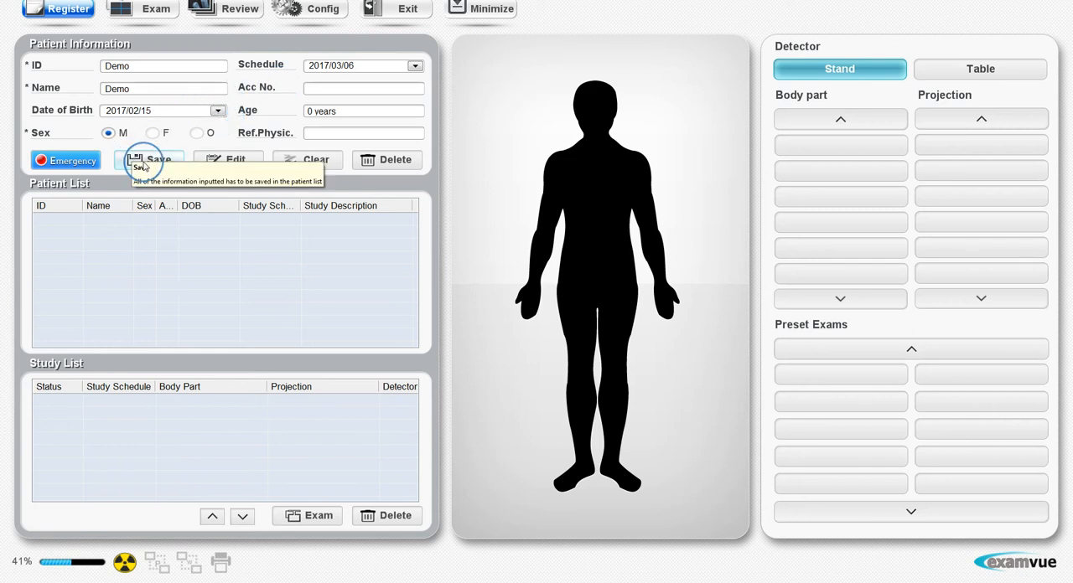
{"action": "left_click", "coordinate": [150, 159]}
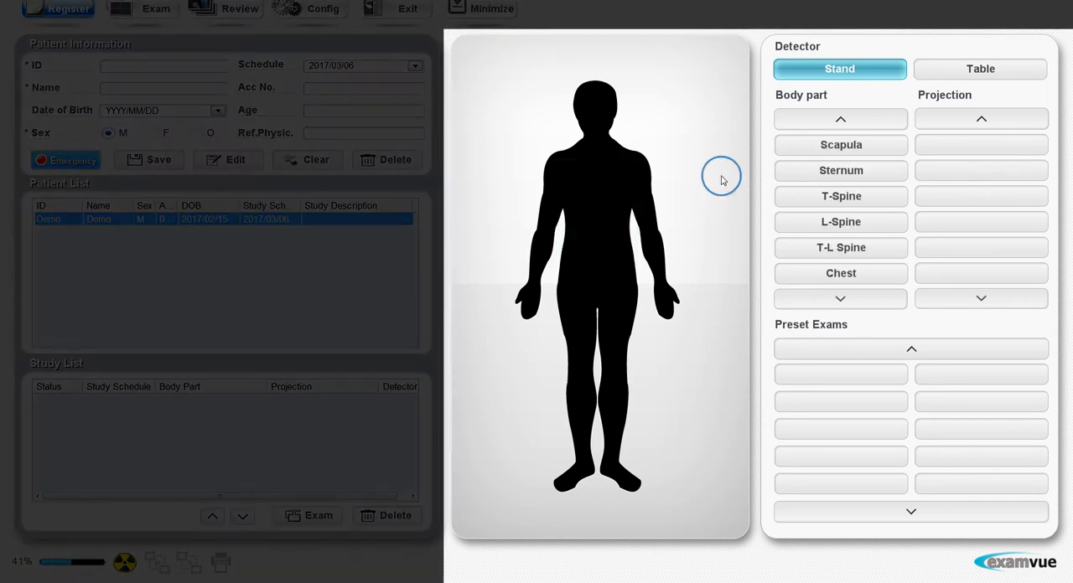
Step: Add lateral Sternum, two T-Spine and a T-L Spine studies, moving T-L Spine higher in the list
{"action": "left_click", "coordinate": [979, 171]}
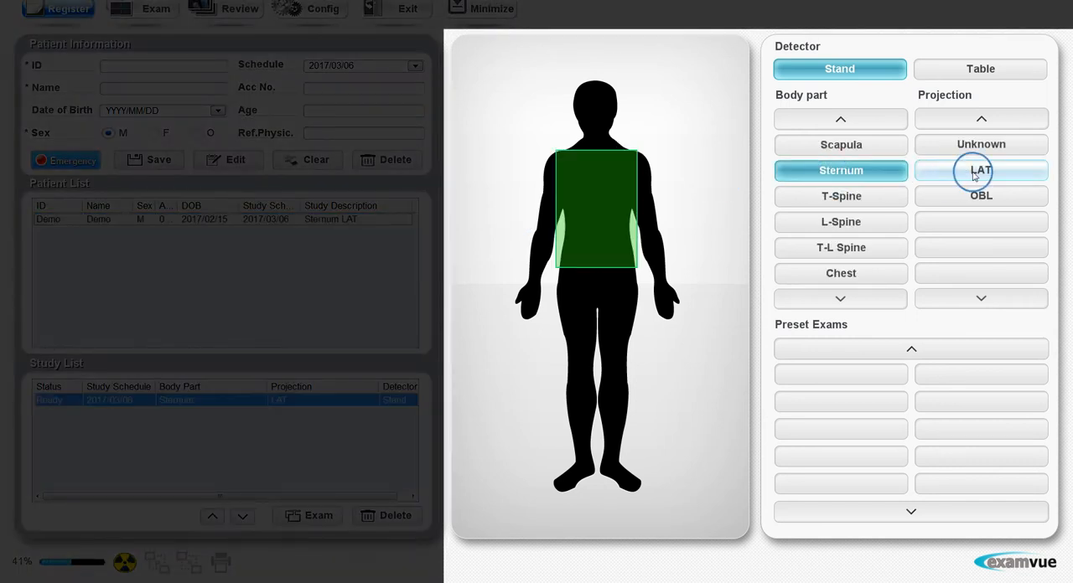
{"action": "left_click", "coordinate": [840, 197]}
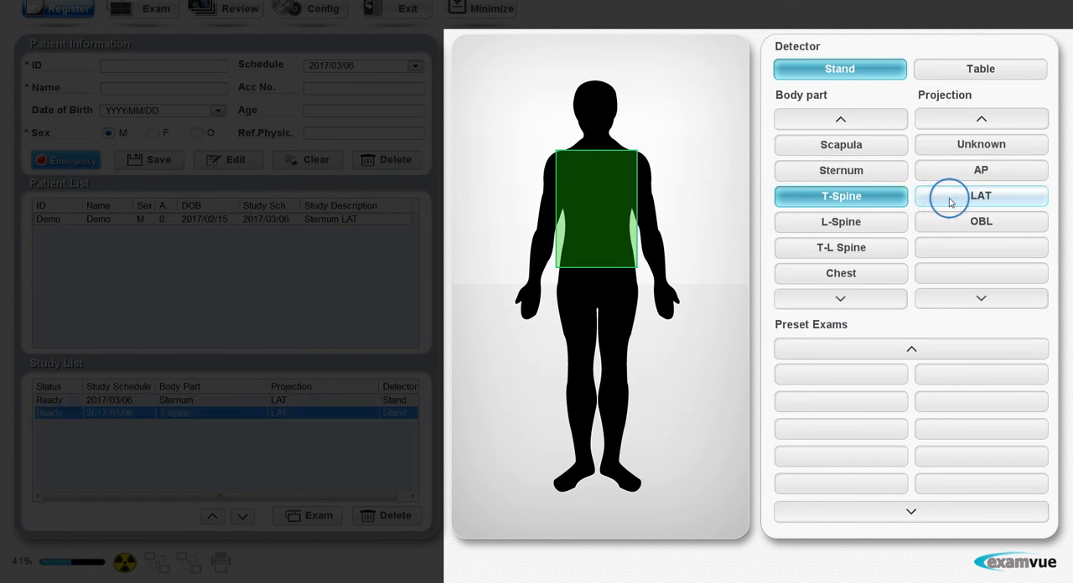
{"action": "left_click", "coordinate": [979, 194]}
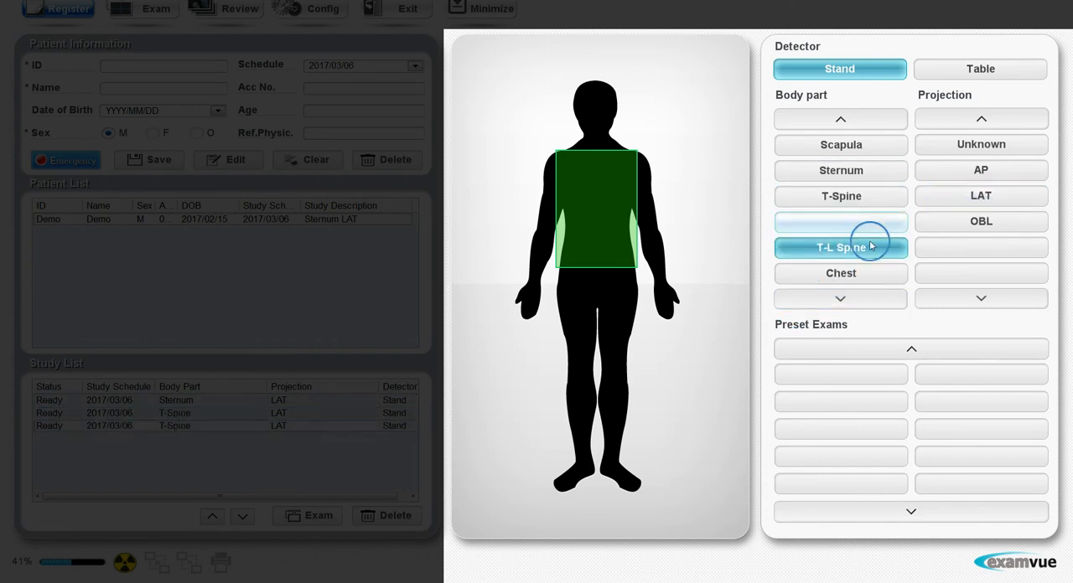
{"action": "left_click", "coordinate": [840, 248]}
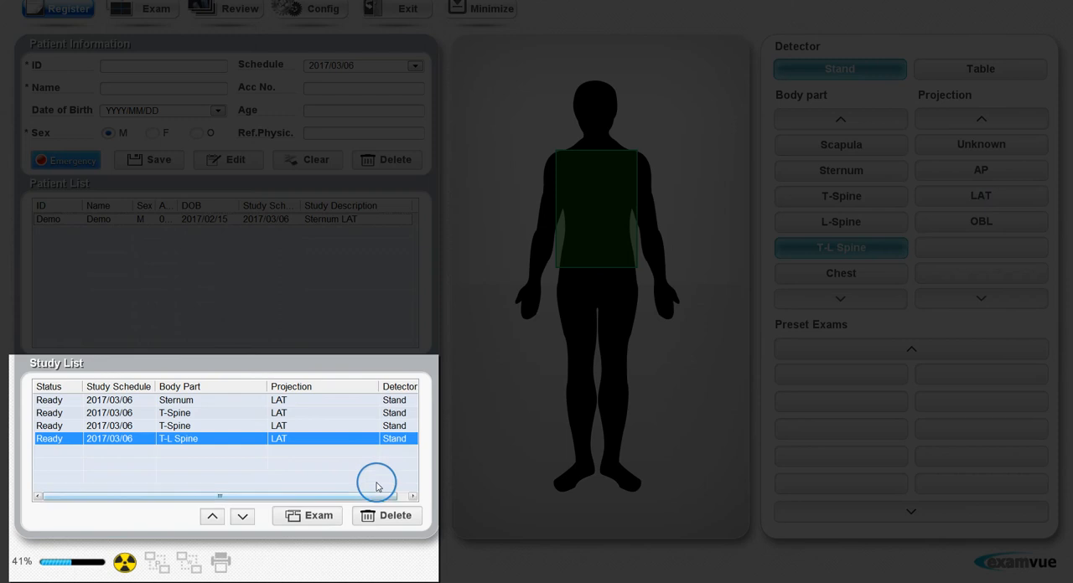
{"action": "left_click", "coordinate": [211, 516]}
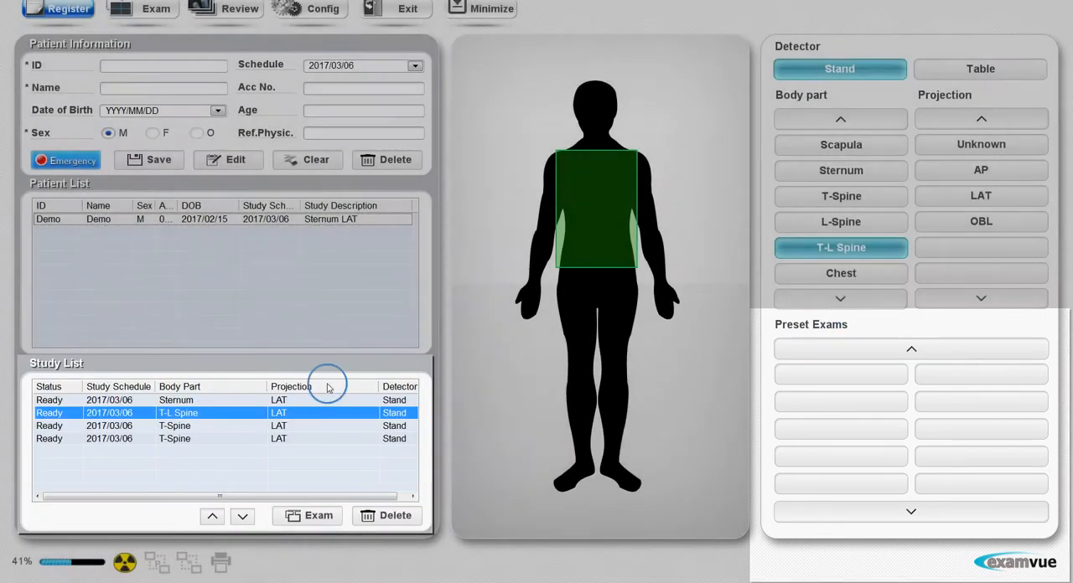
{"action": "left_click", "coordinate": [319, 516]}
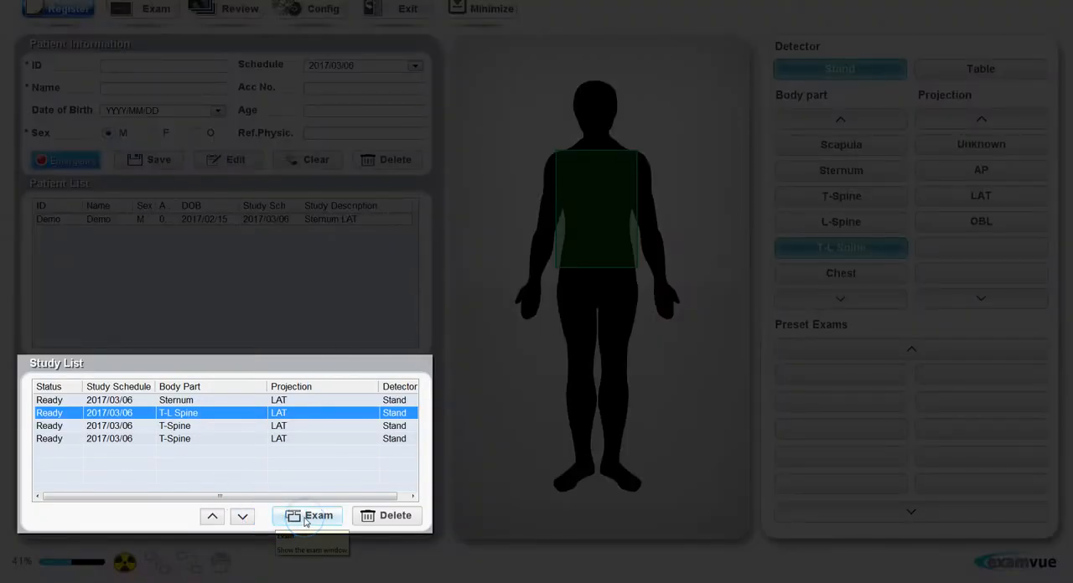
Step: Begin Demo's Sternum LAT exam from the study list
{"action": "left_click", "coordinate": [318, 517]}
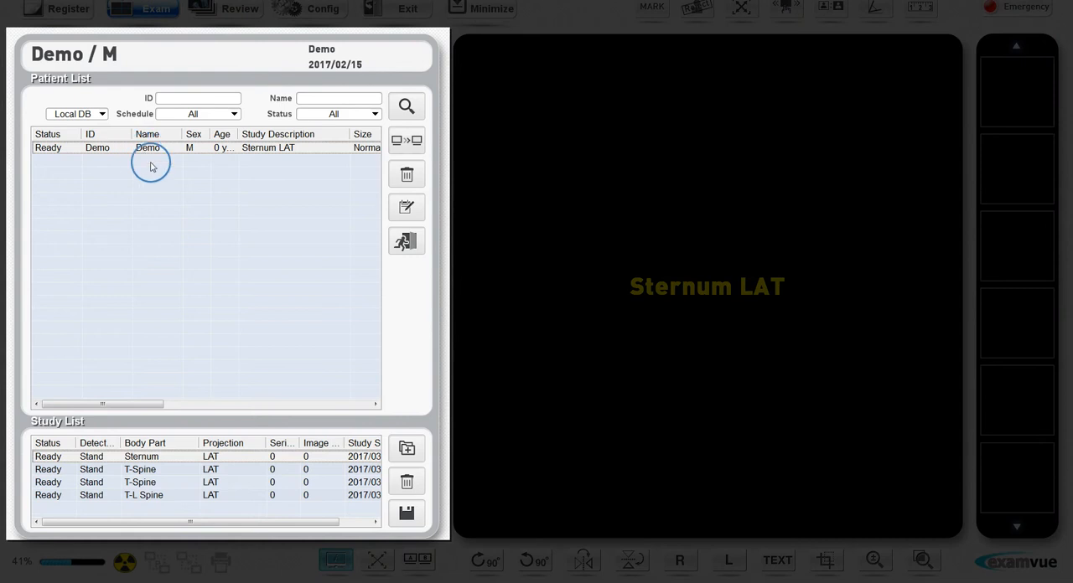
{"action": "mouse_move", "coordinate": [143, 218]}
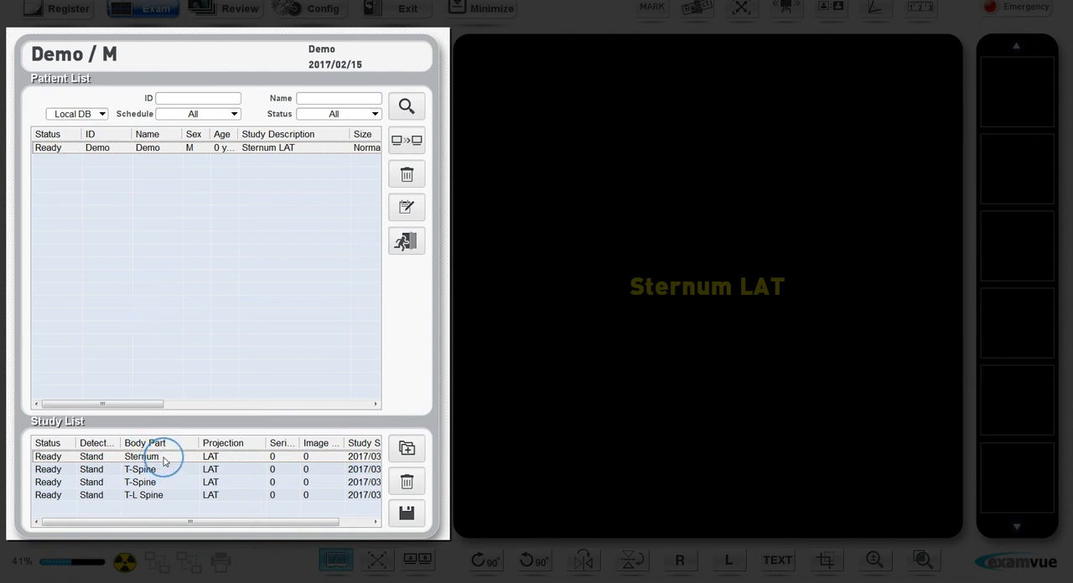
{"action": "left_click", "coordinate": [141, 456]}
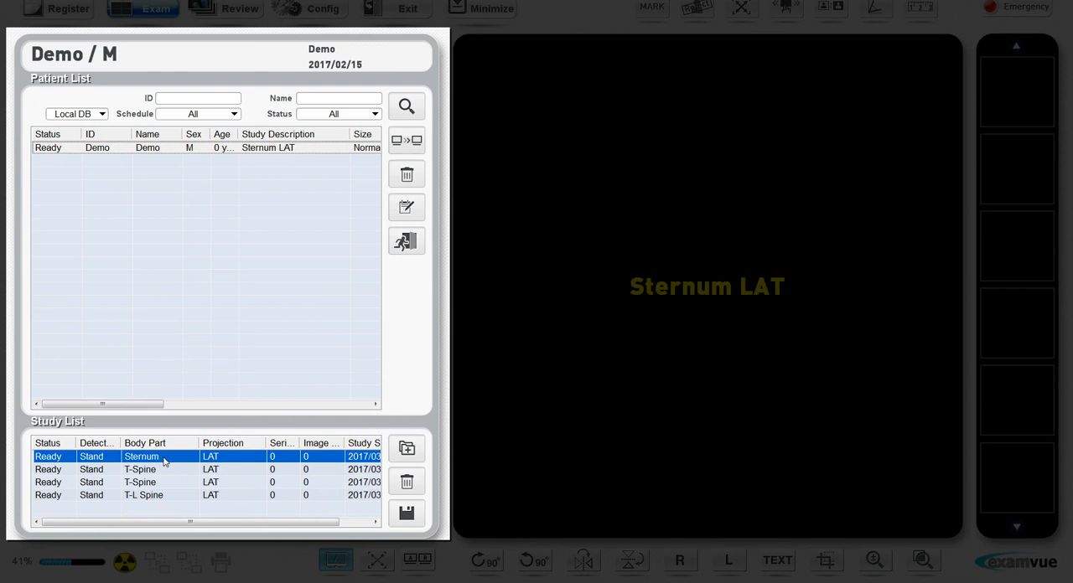
{"action": "double_click", "coordinate": [141, 456]}
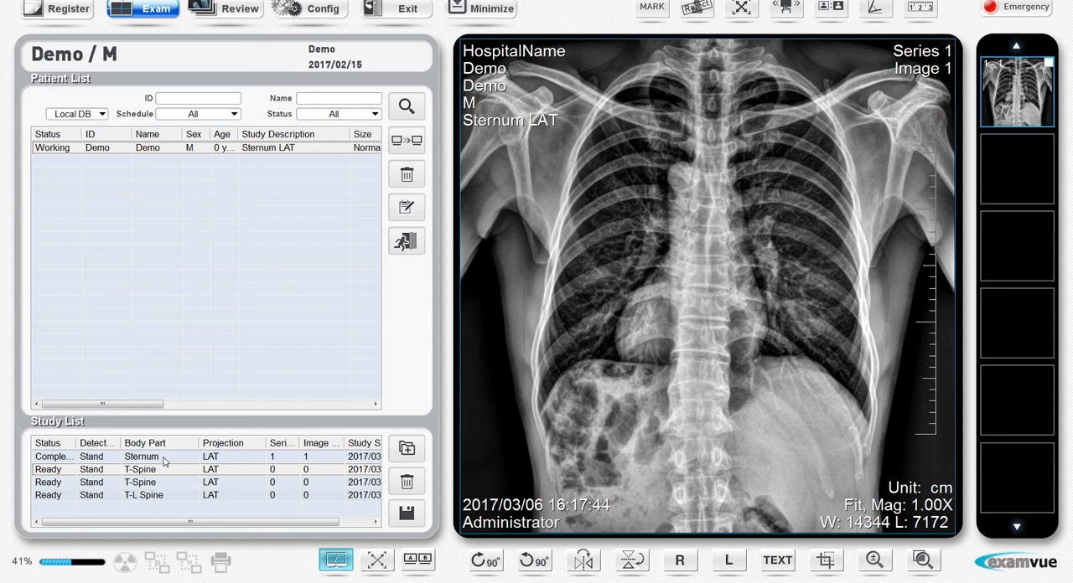
{"action": "mouse_move", "coordinate": [3, 131]}
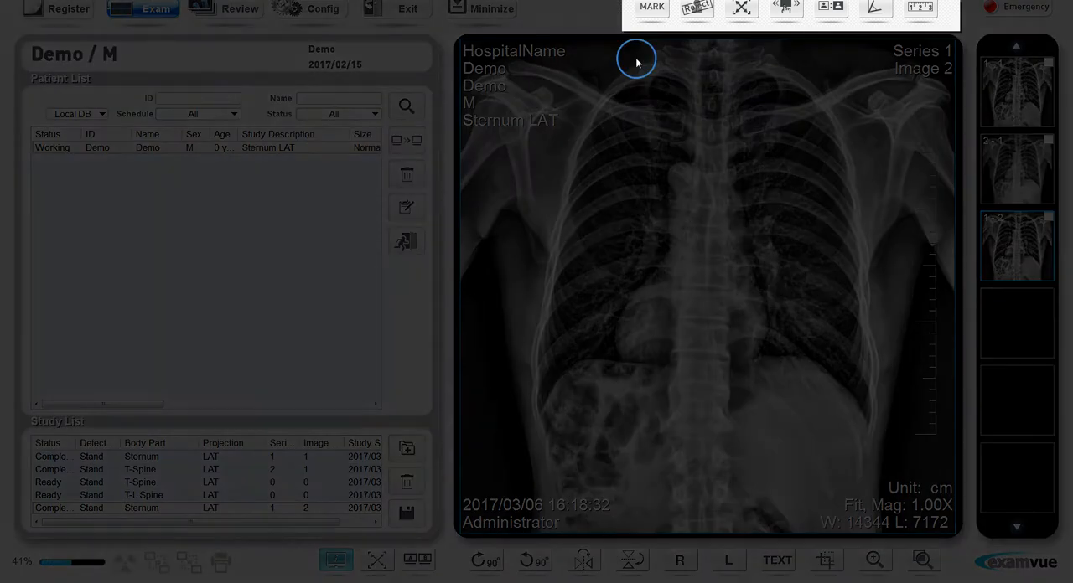
Step: Reject the latest sternum image with reason 'training', then accept it again from its thumbnail
{"action": "left_click", "coordinate": [695, 7]}
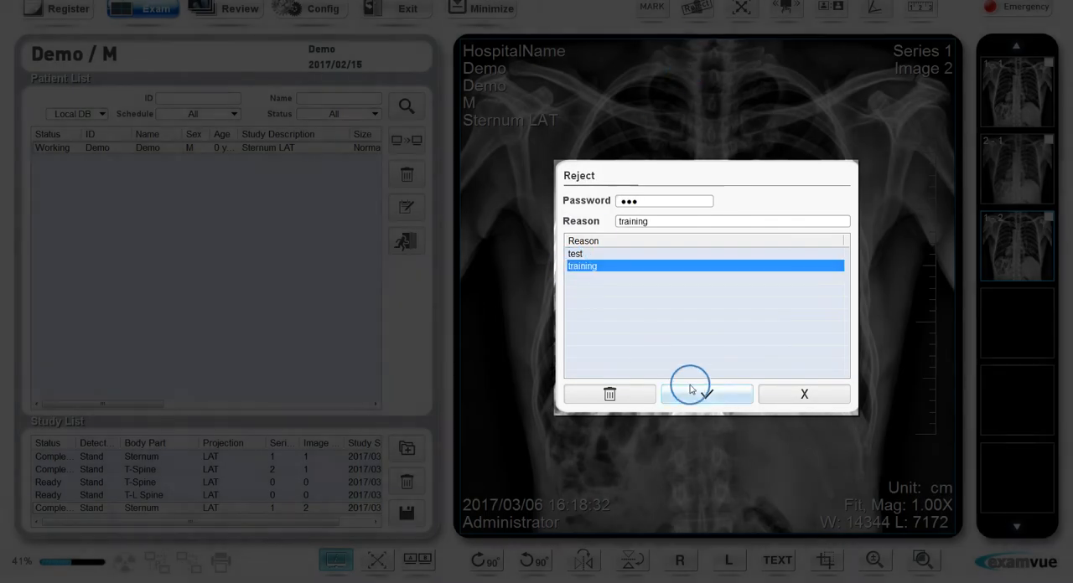
{"action": "left_click", "coordinate": [708, 394]}
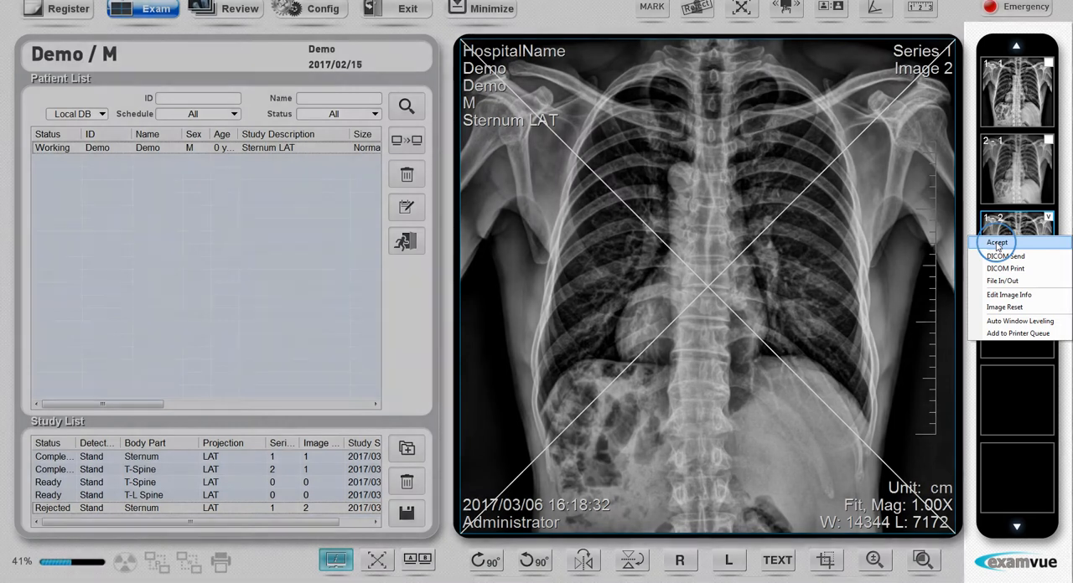
{"action": "left_click", "coordinate": [996, 241]}
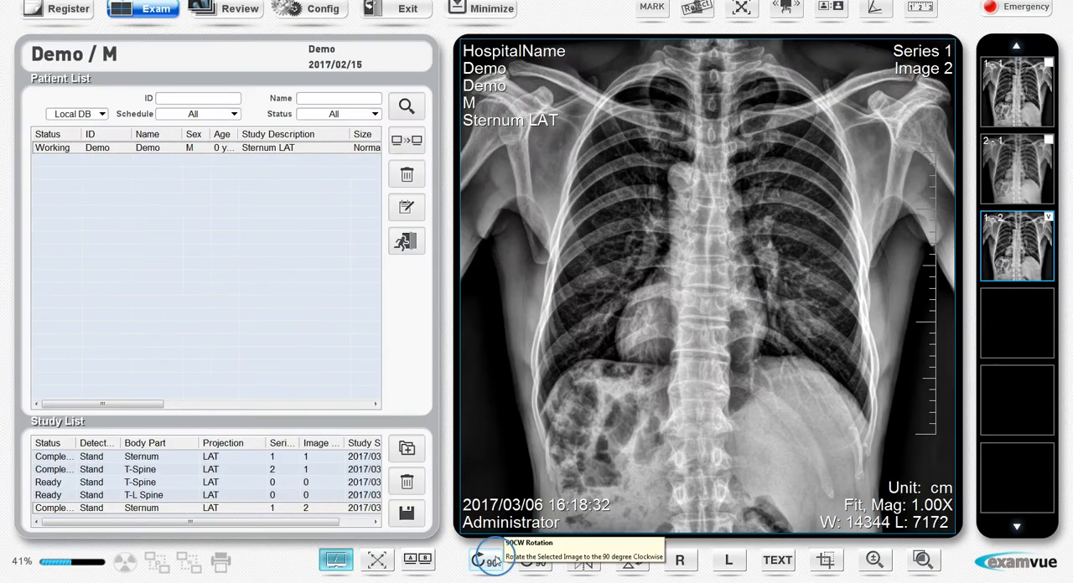
{"action": "left_click", "coordinate": [587, 560]}
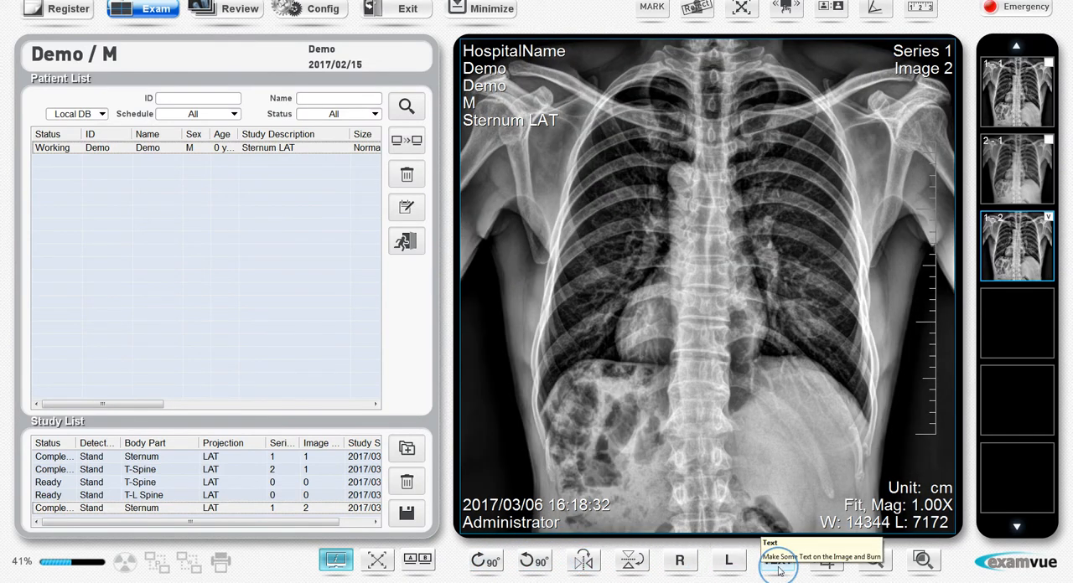
{"action": "type", "text": "slhadn"}
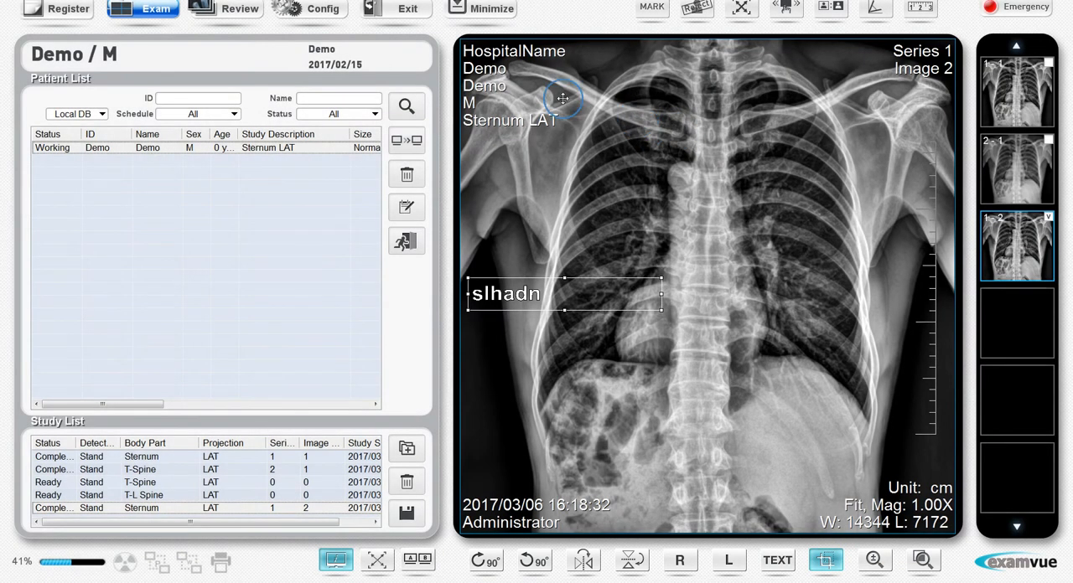
{"action": "mouse_move", "coordinate": [781, 49]}
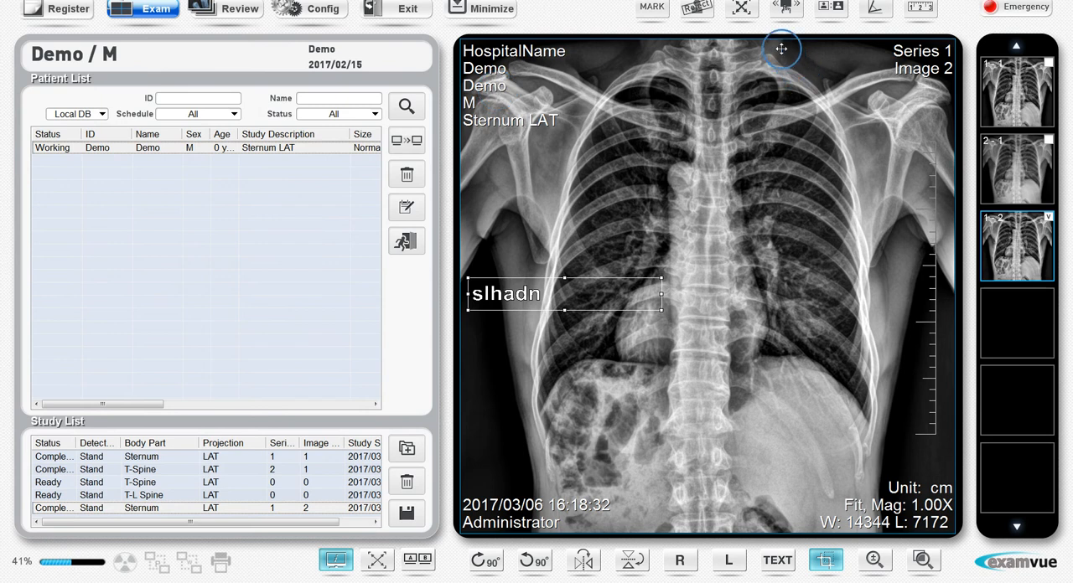
{"action": "left_click_drag", "start_coordinate": [781, 48], "coordinate": [952, 258]}
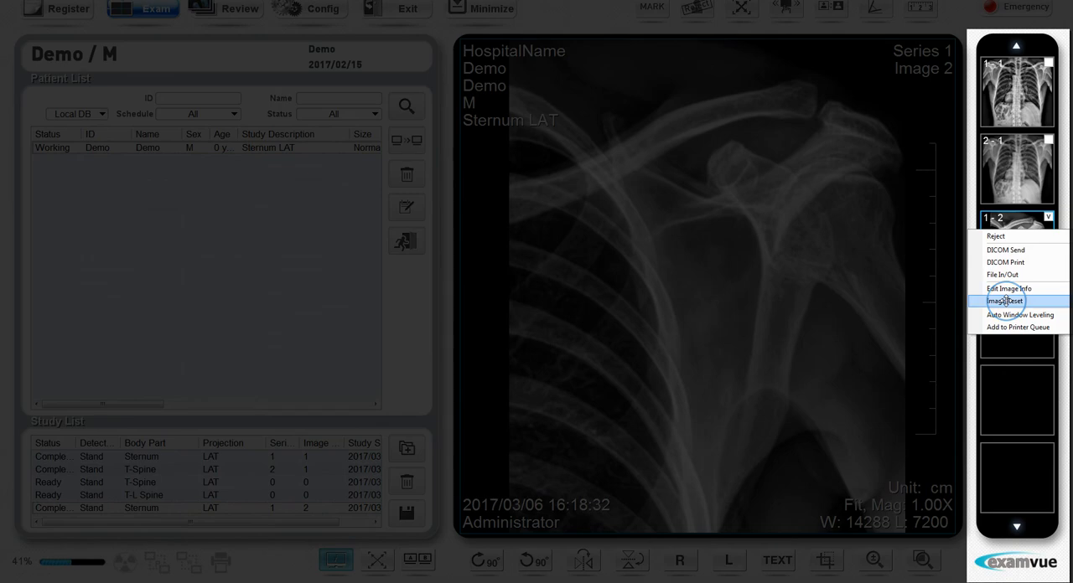
{"action": "left_click", "coordinate": [1004, 302]}
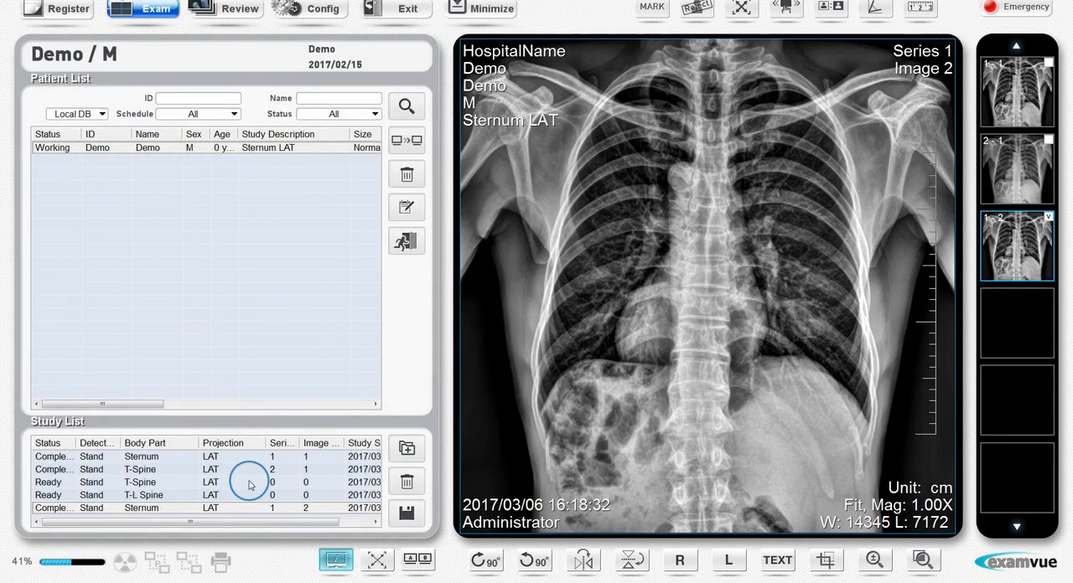
{"action": "mouse_move", "coordinate": [405, 241]}
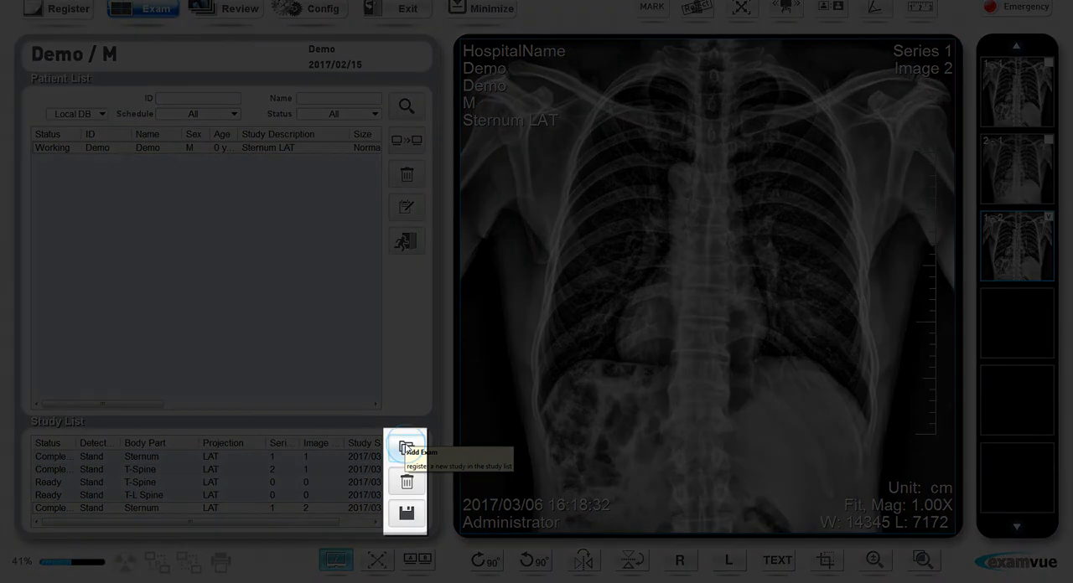
Step: Add a standing Sternum OBL exam via the body figure and confirm it
{"action": "left_click", "coordinate": [405, 445]}
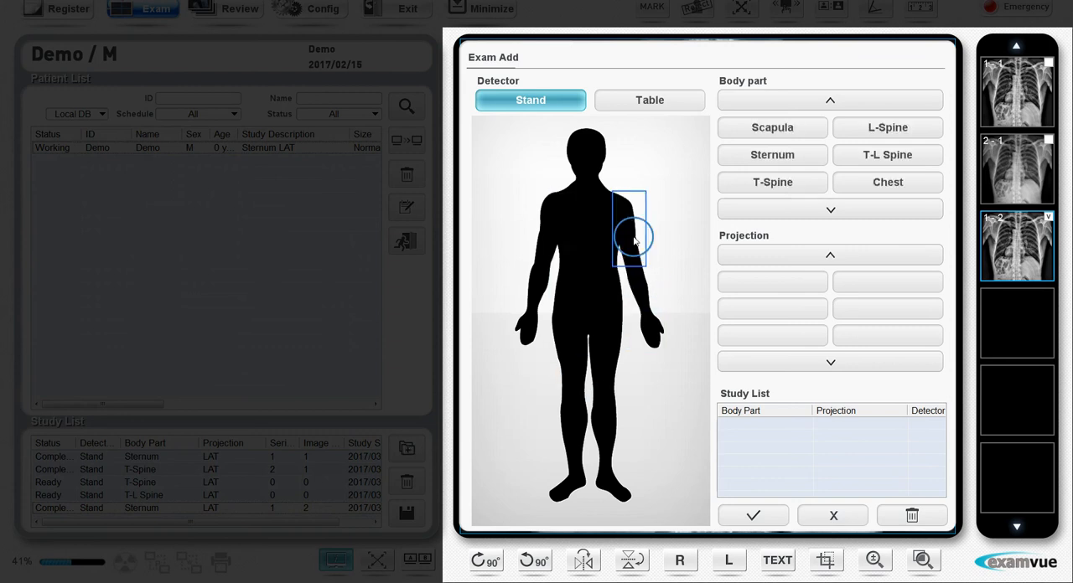
{"action": "left_click", "coordinate": [771, 154]}
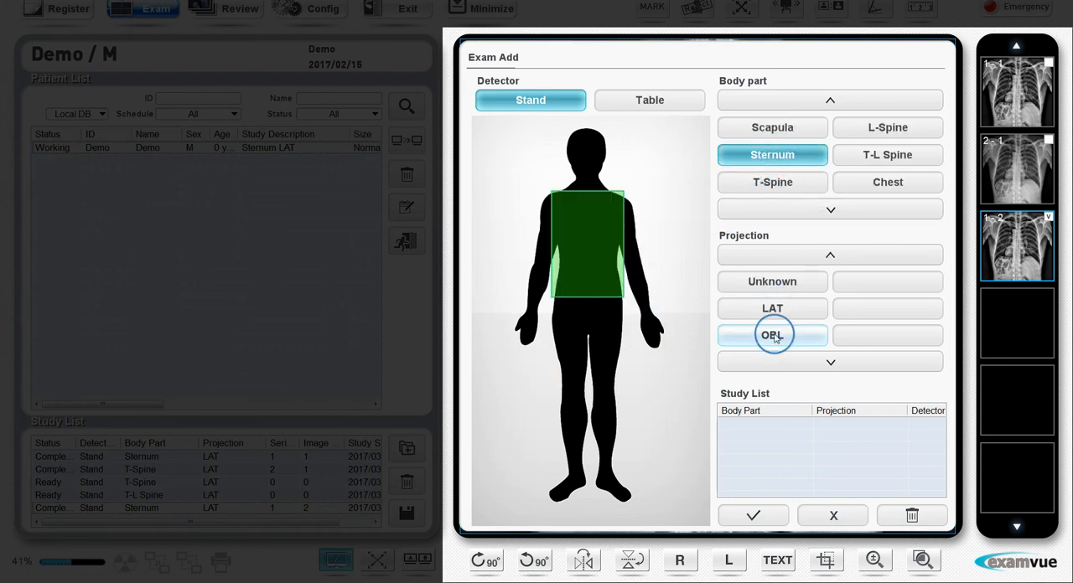
{"action": "left_click", "coordinate": [771, 336]}
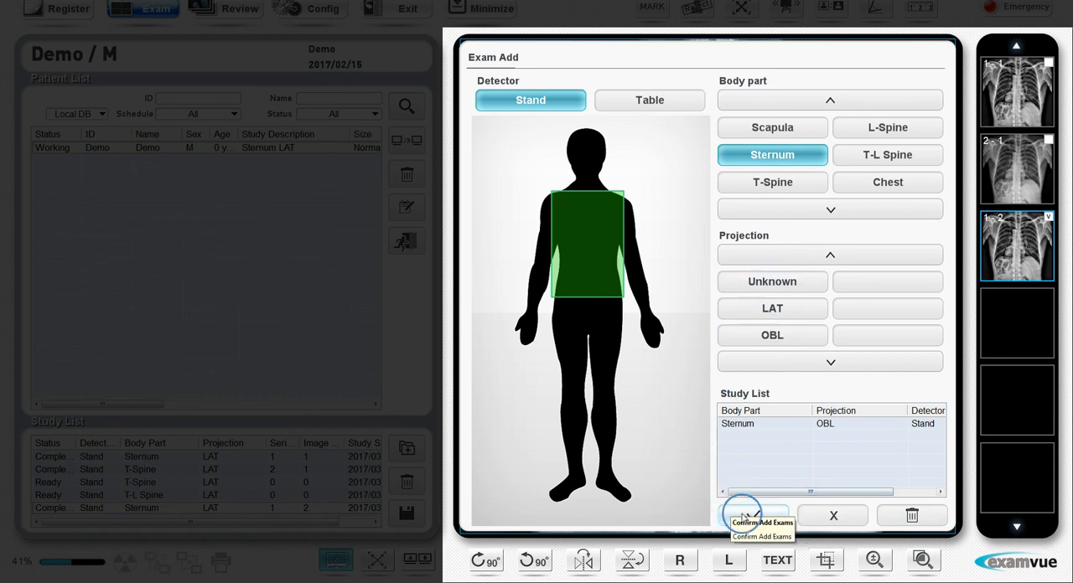
{"action": "left_click", "coordinate": [758, 517]}
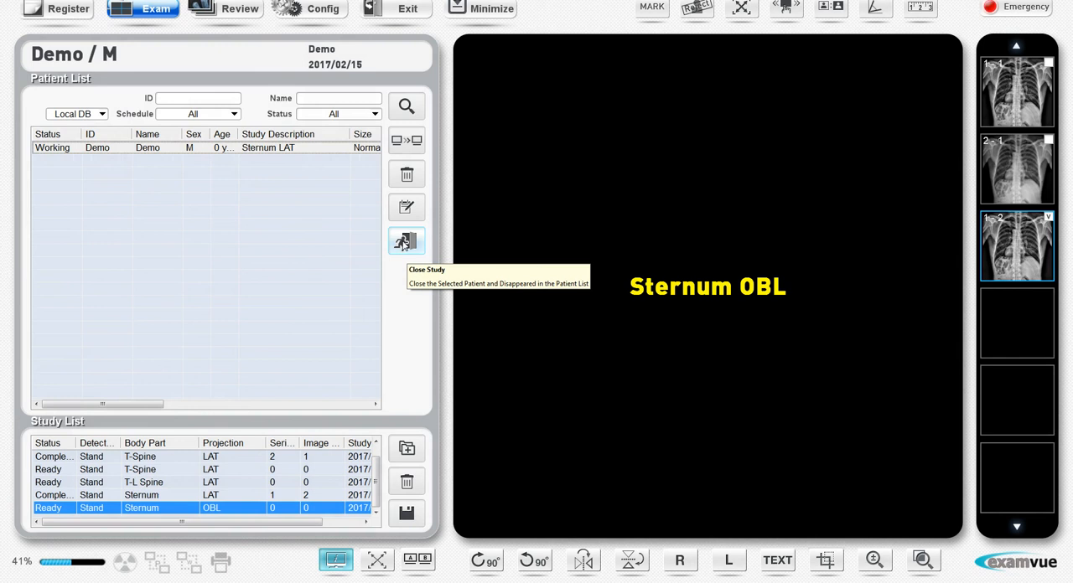
Step: Close Demo's study, emptying the patient and study lists
{"action": "left_click", "coordinate": [406, 241]}
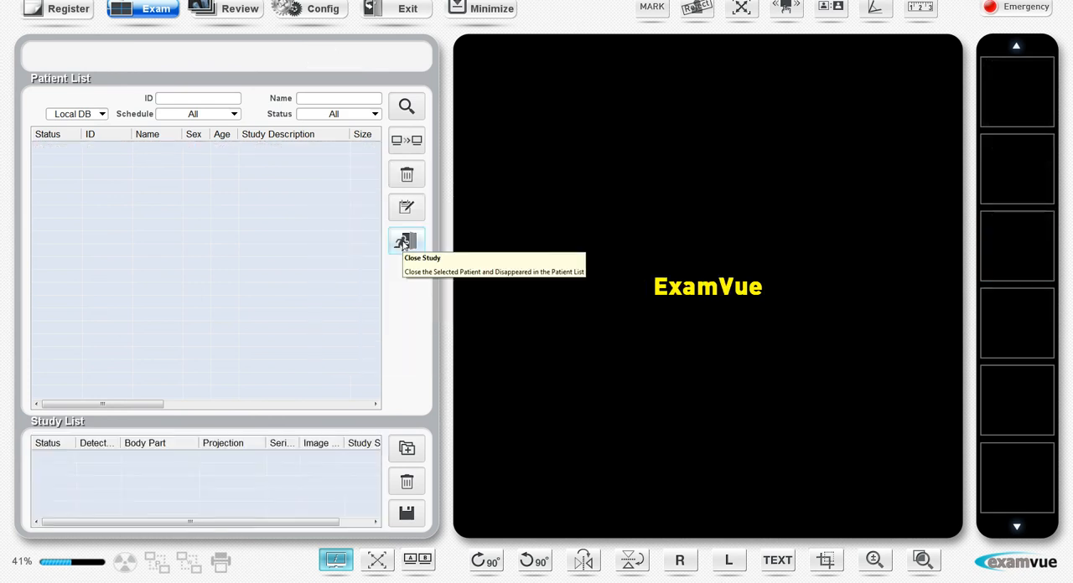
{"action": "mouse_move", "coordinate": [377, 367]}
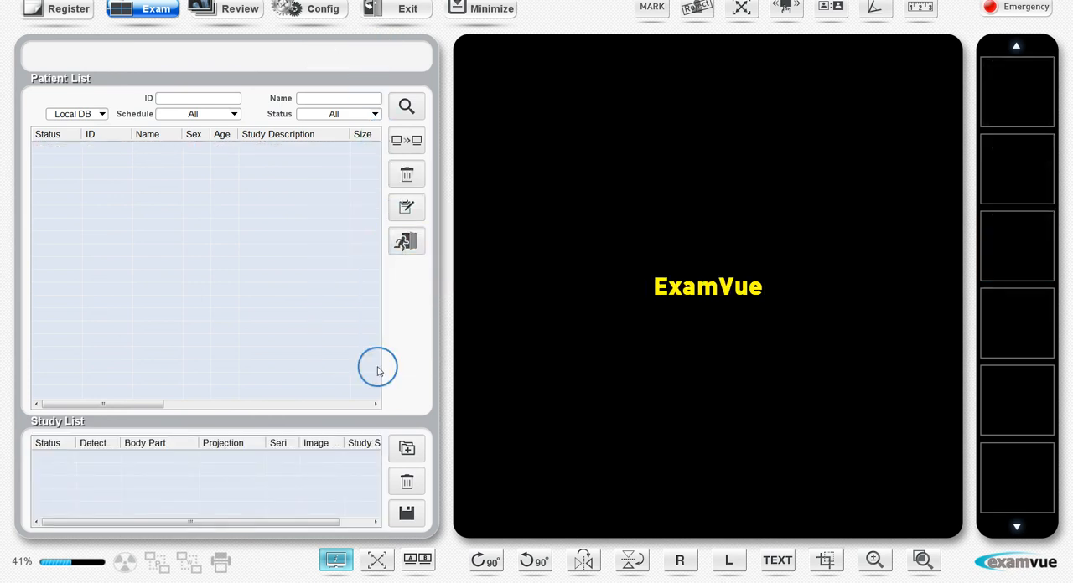